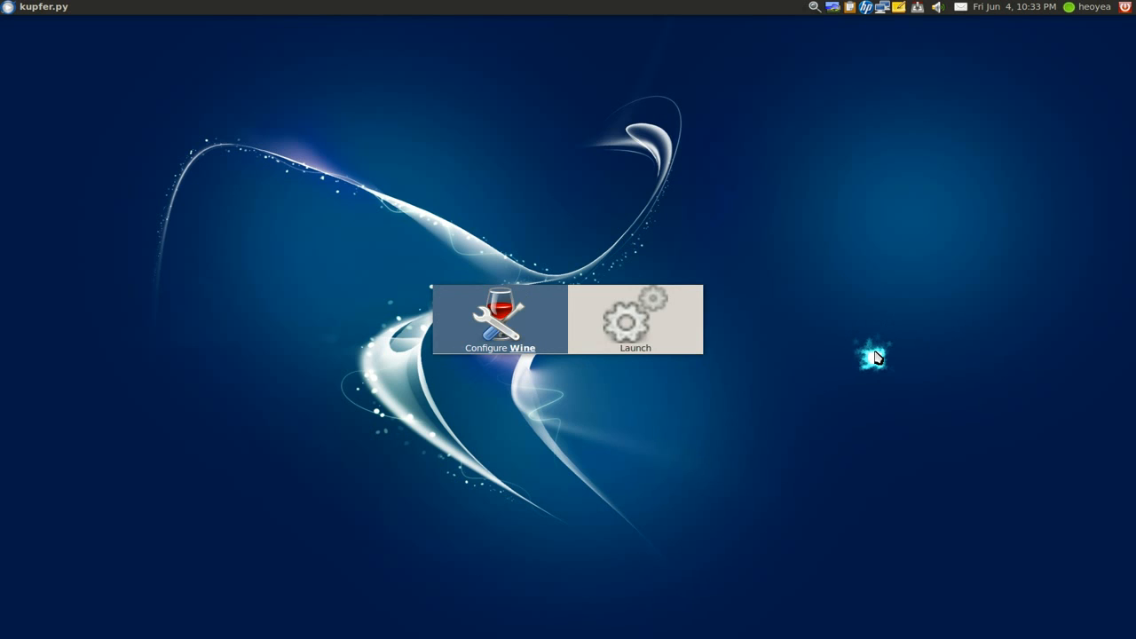
Launch 'Configure Wine' from Kupfer and centre the Wine configuration window on screen.
left_click(501, 320)
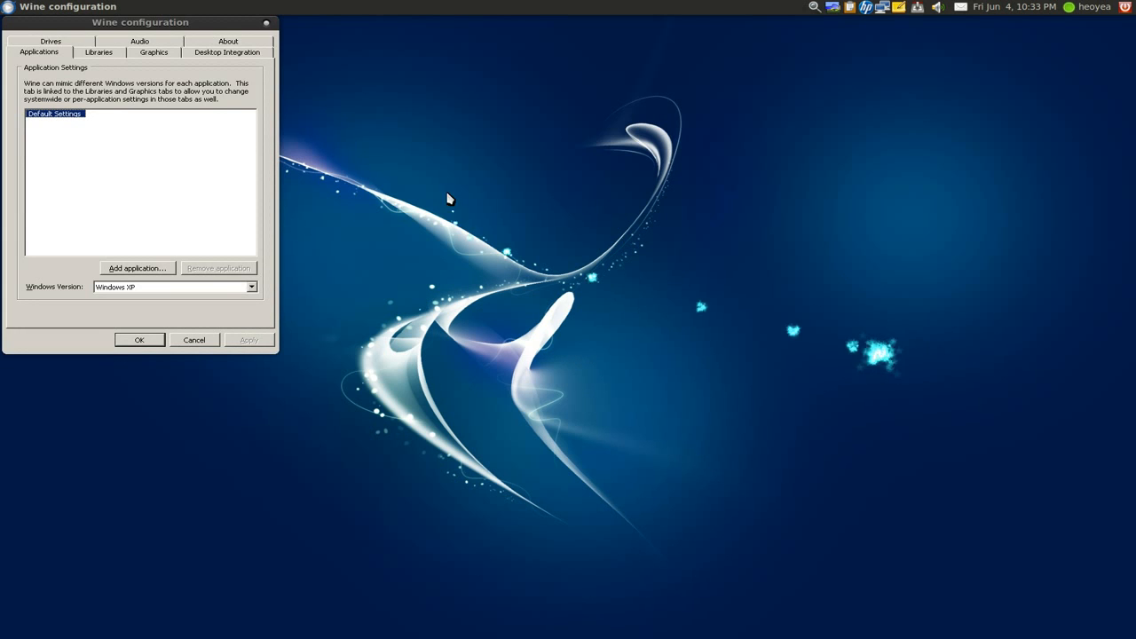
left_click_drag(140, 21, 513, 88)
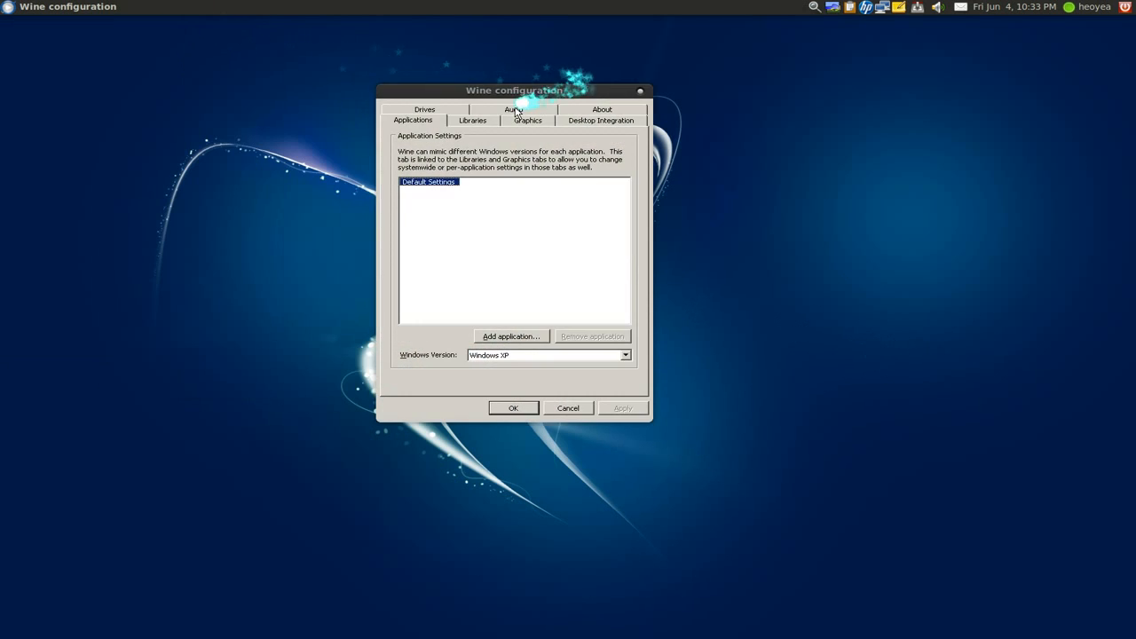
left_click(513, 110)
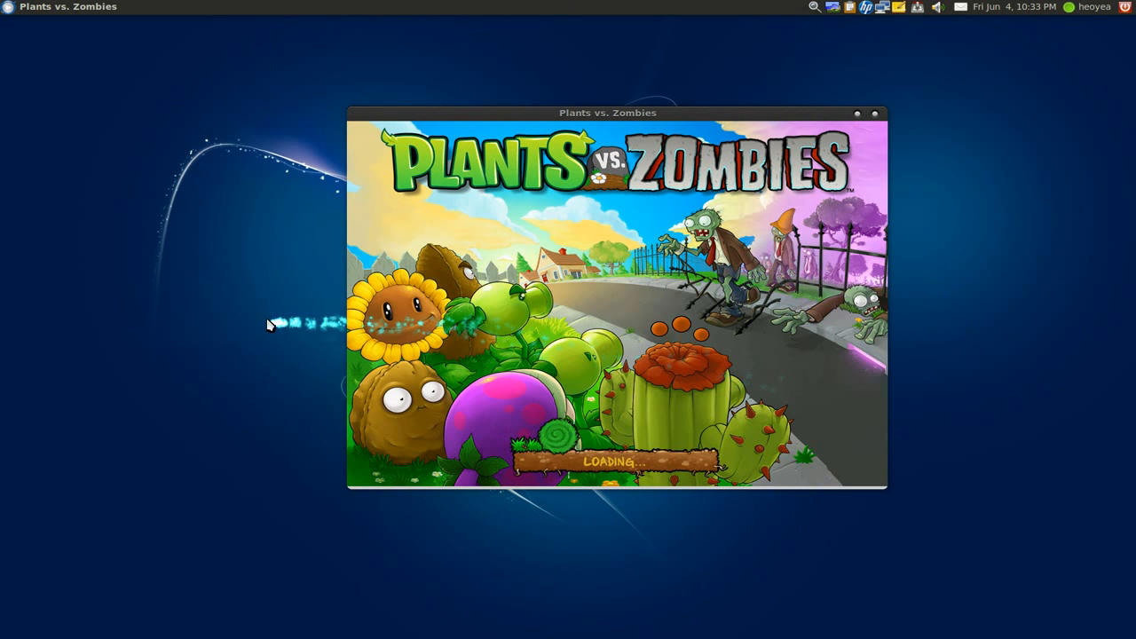
mouse_move(335, 270)
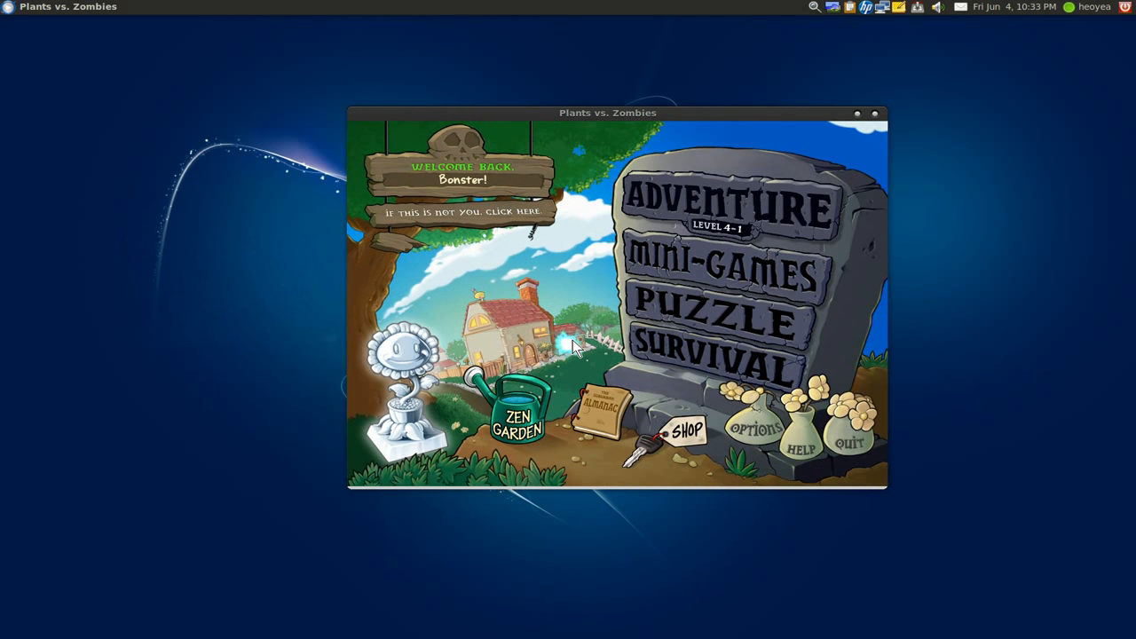
Start Adventure mode from the main menu tombstone once the game has loaded.
left_click(718, 270)
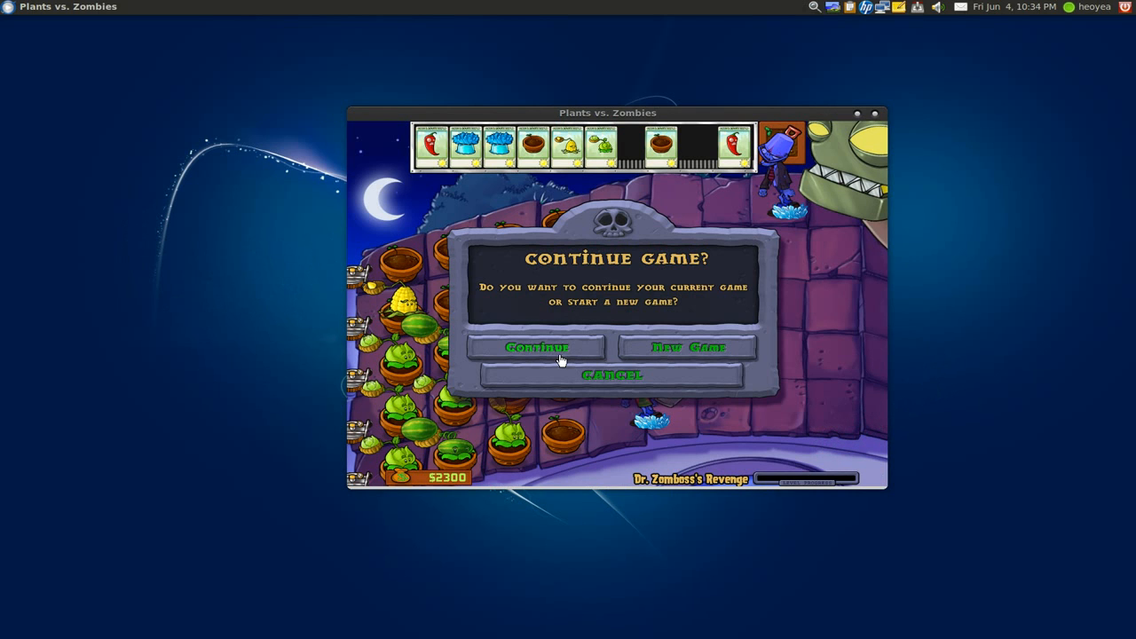
Continue the saved Dr. Zomboss's Revenge level and resume it after the pause.
left_click(536, 347)
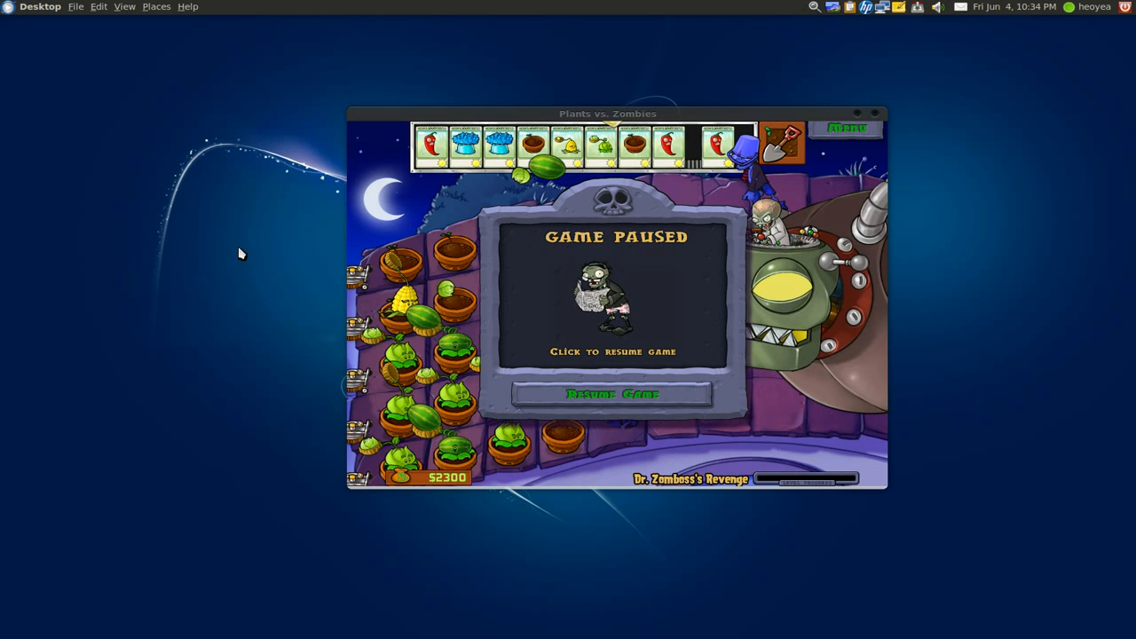
mouse_move(548, 401)
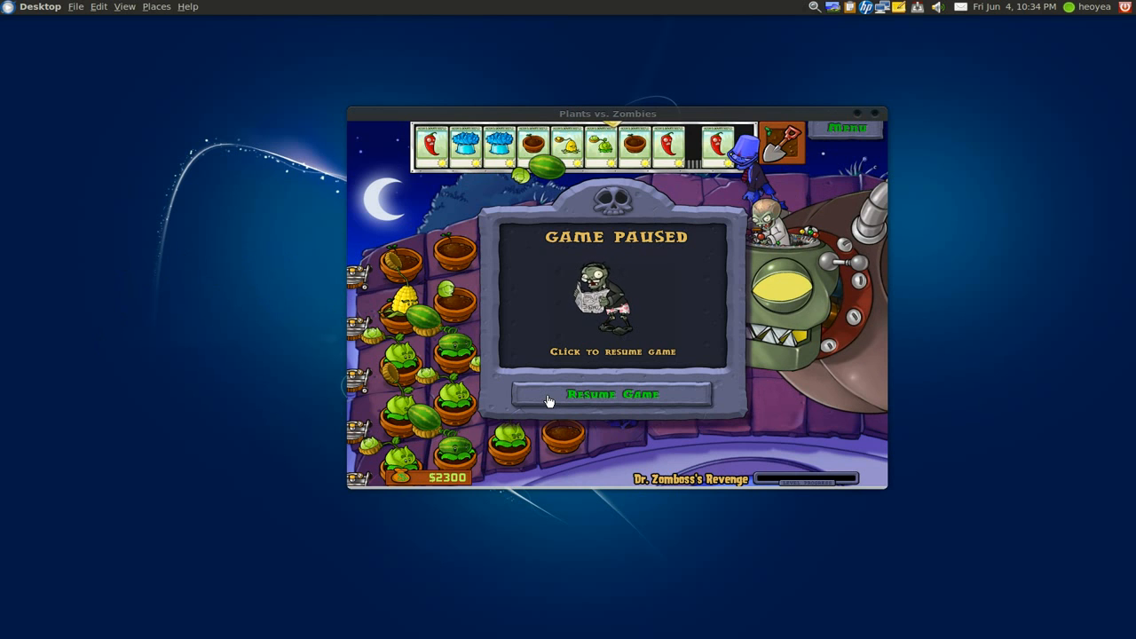
left_click(616, 394)
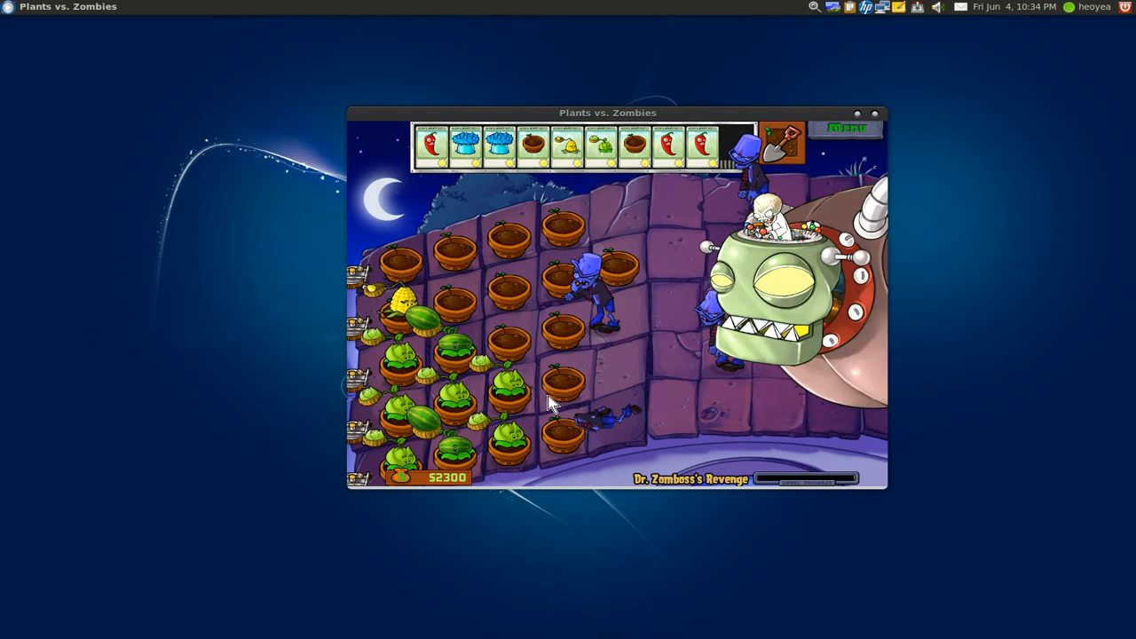